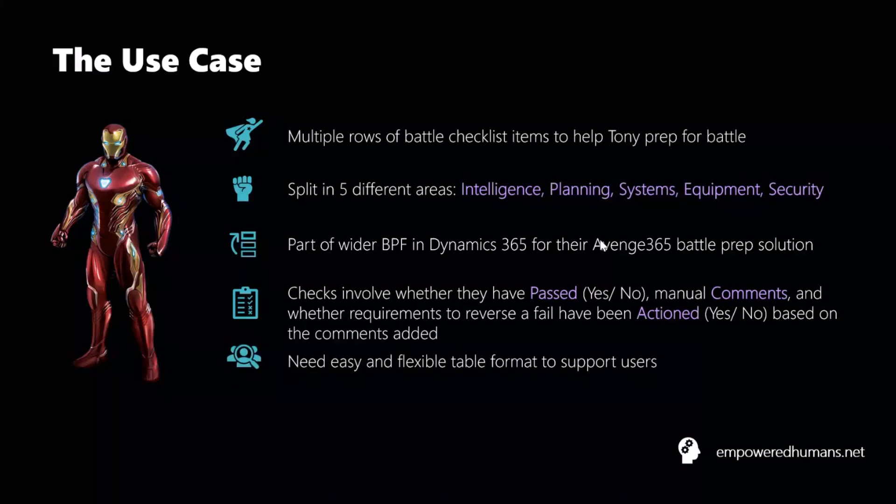
Step: Advance the slideshow from The Use Case to the Simplified ERD Overview slide
key(Right)
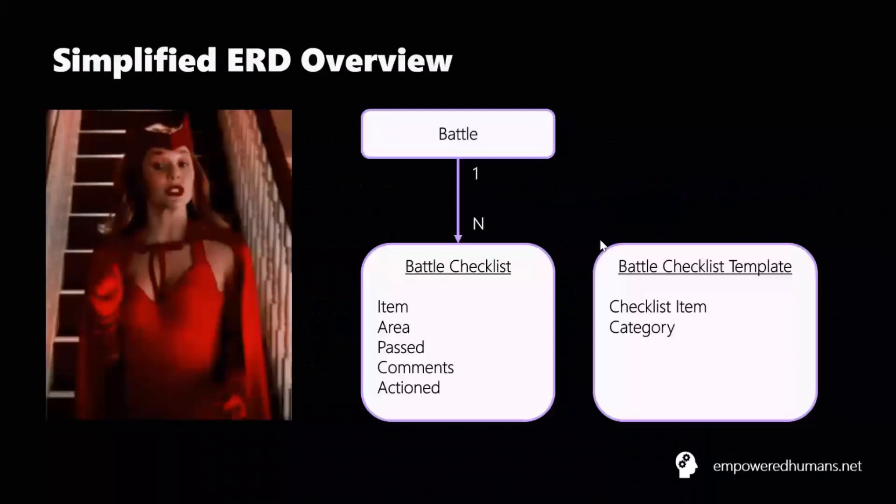